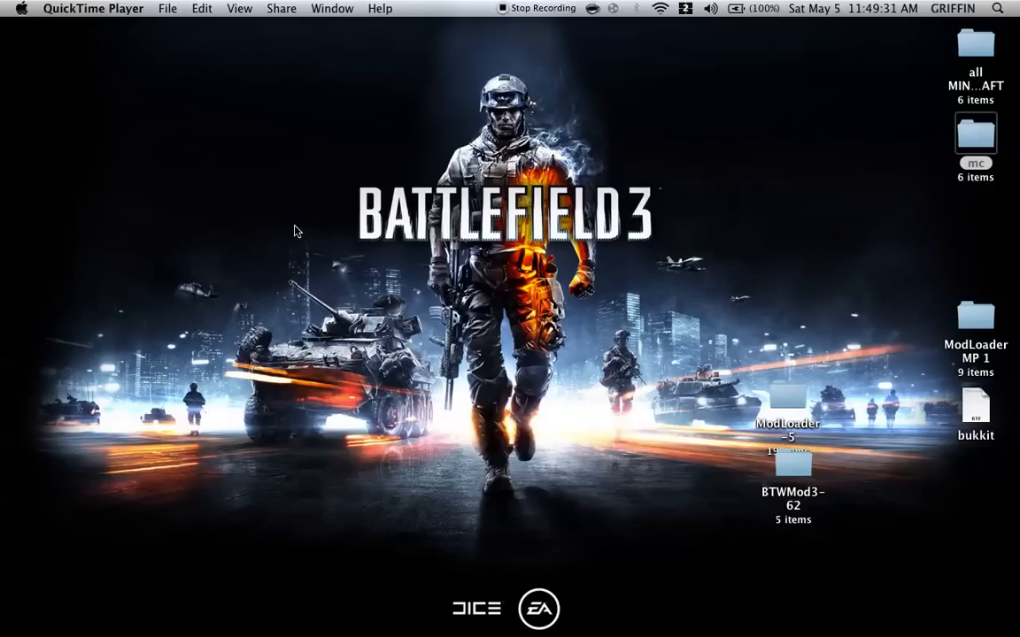
pyautogui.moveTo(285, 257)
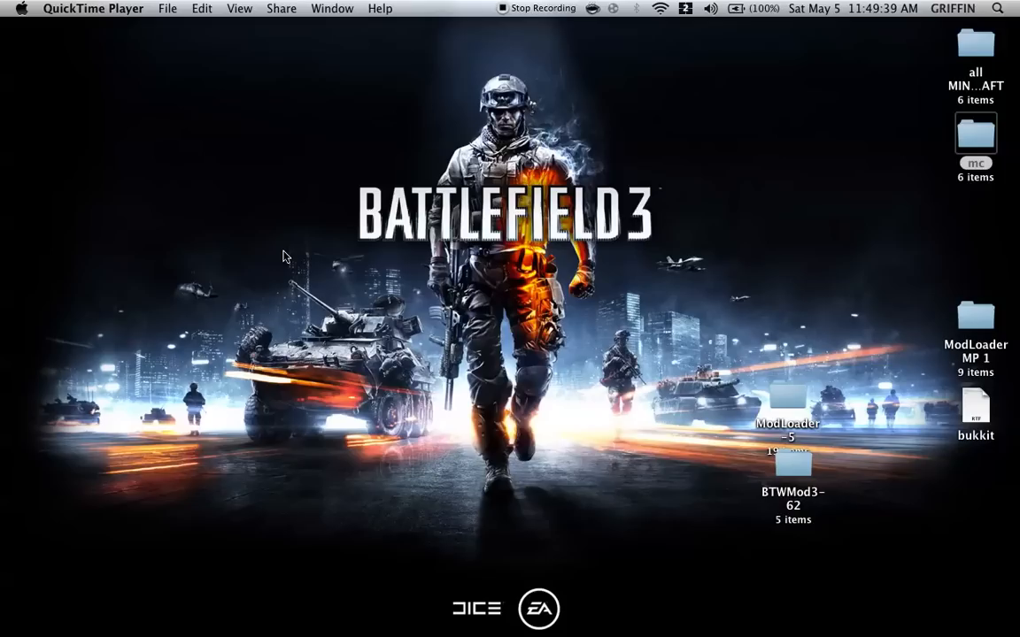
pyautogui.moveTo(646, 356)
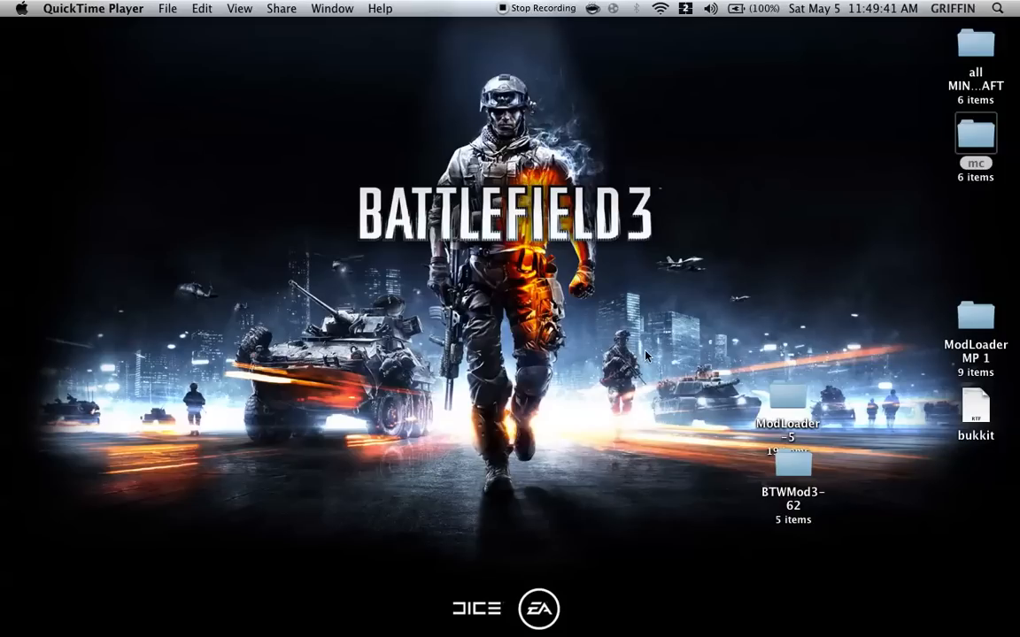
# Step: Navigate a new Finder window through Library and Application Support into the minecraft folder
pyautogui.click(57, 94)
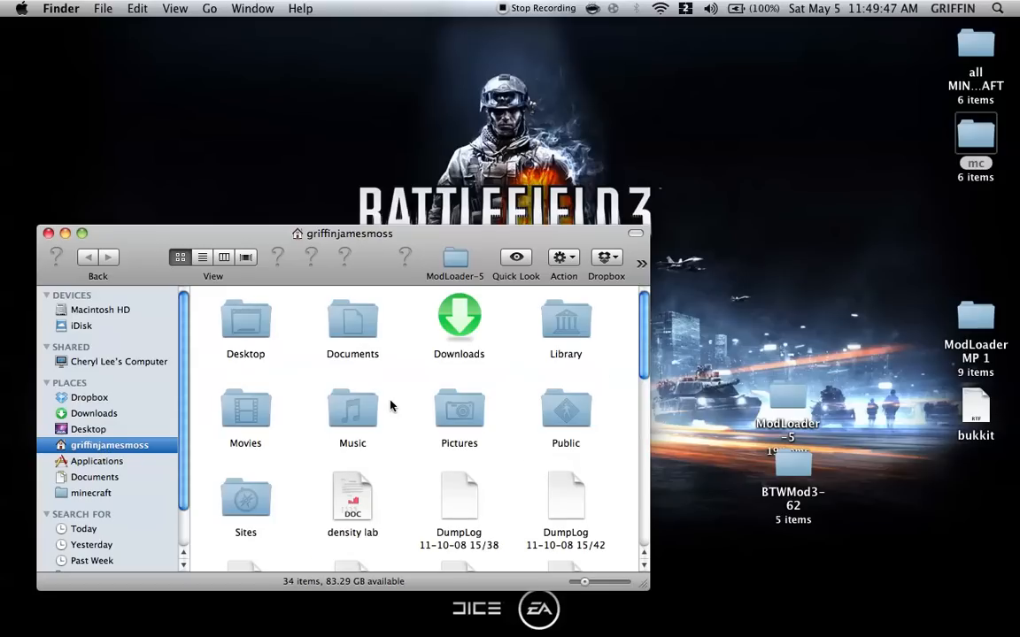
pyautogui.doubleClick(567, 322)
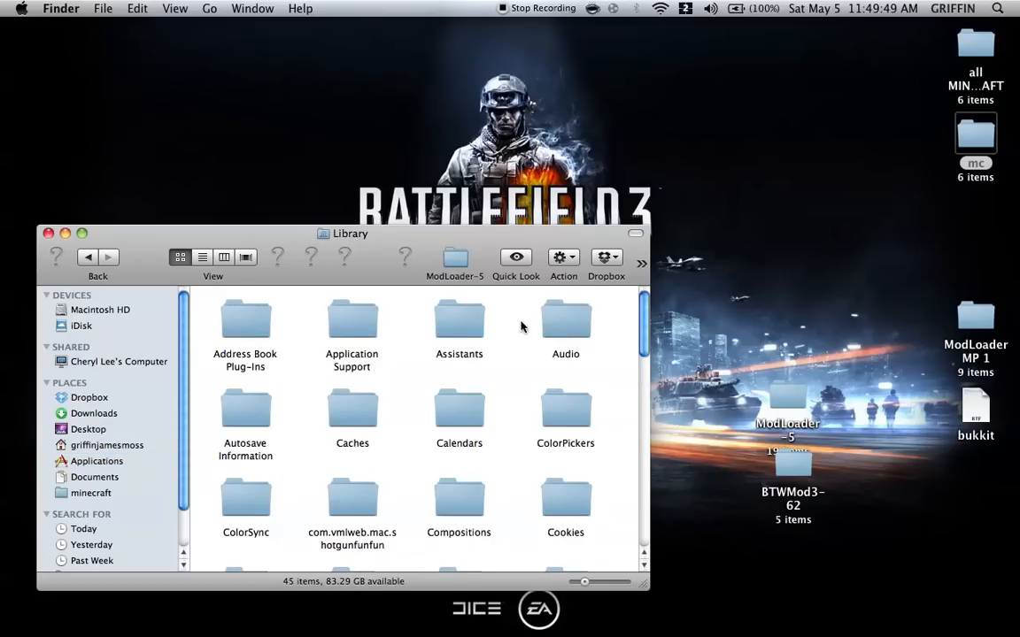
pyautogui.doubleClick(350, 323)
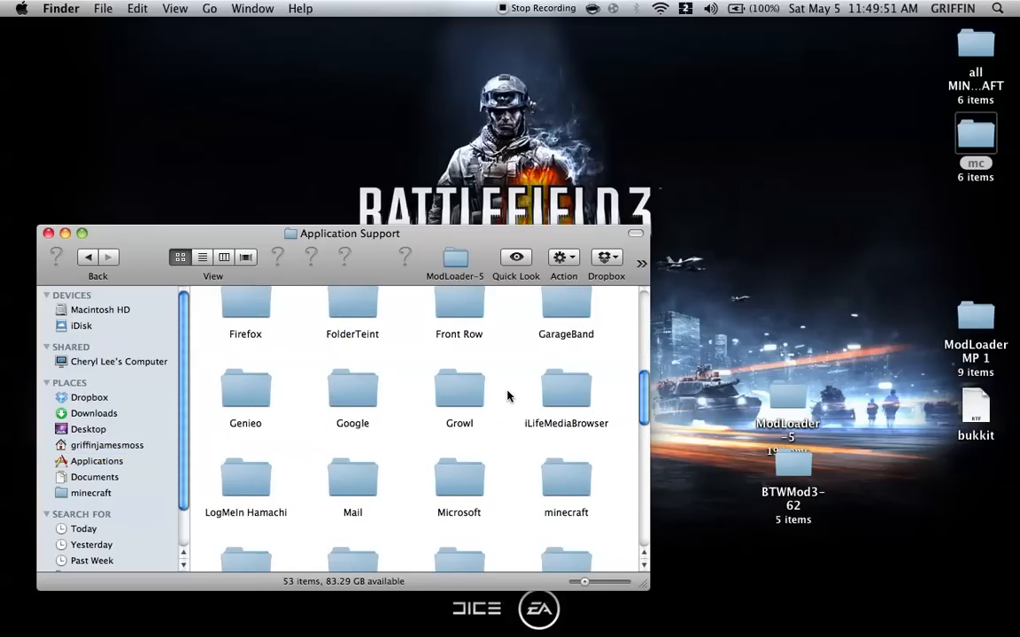
pyautogui.scroll(-3)
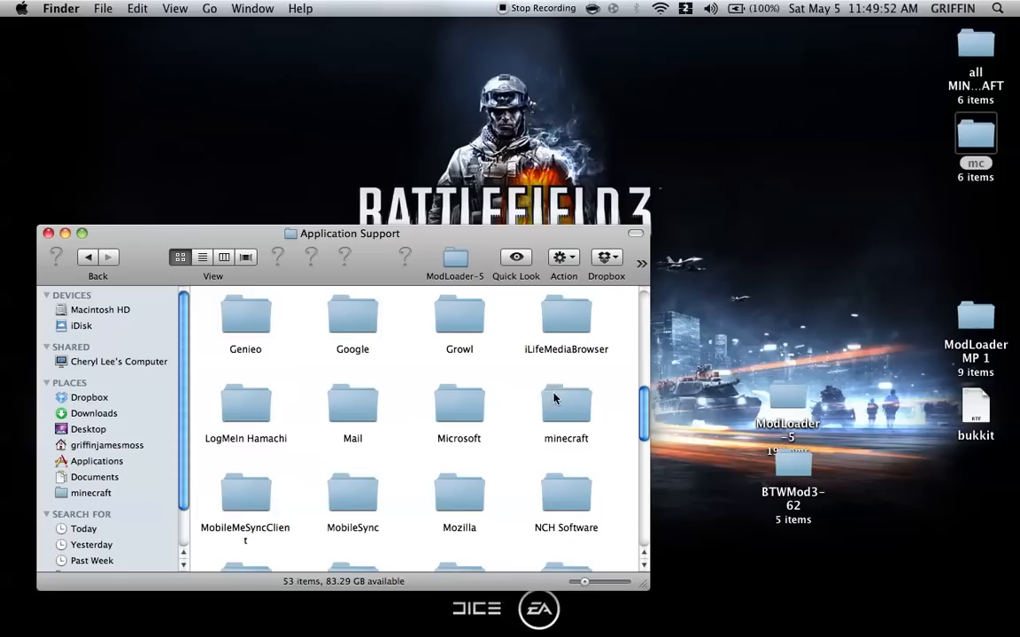
pyautogui.click(567, 407)
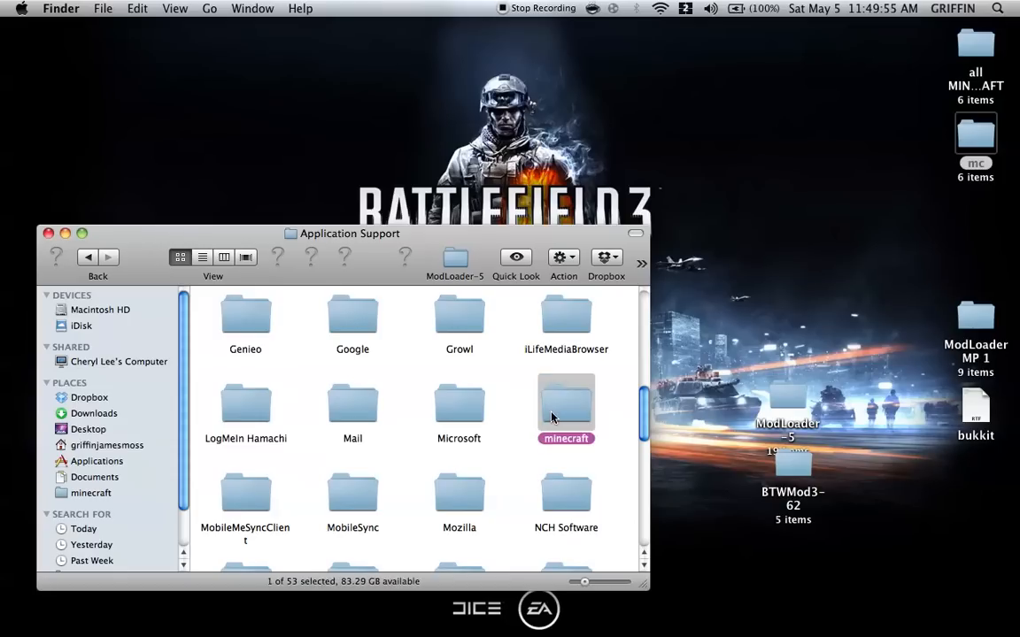
pyautogui.doubleClick(567, 408)
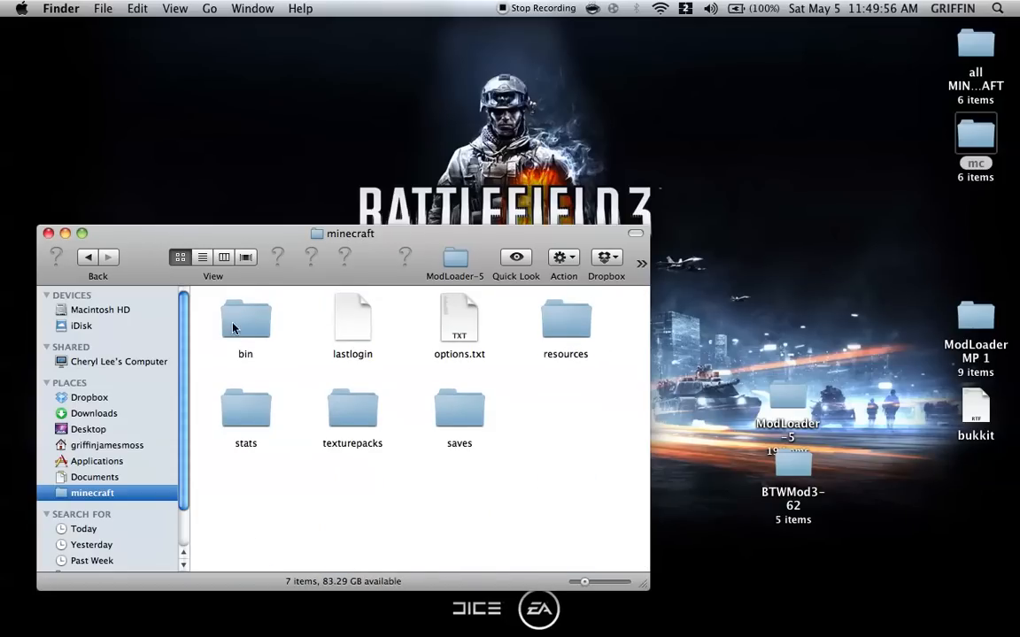
pyautogui.moveTo(397, 396)
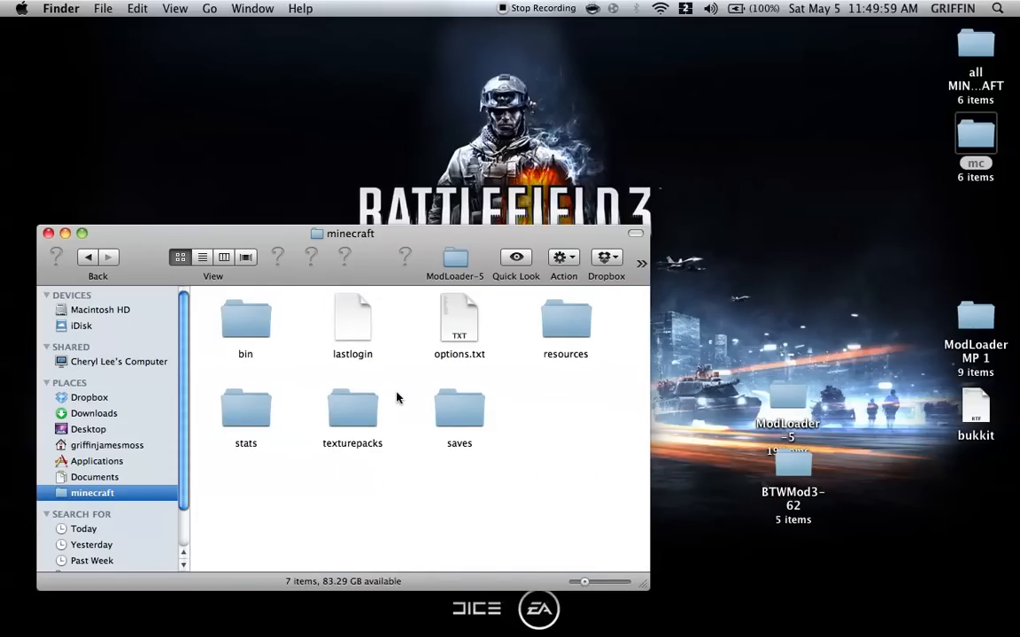
# Step: Extract minecraft.jar in the bin folder with Archive Utility
pyautogui.doubleClick(245, 318)
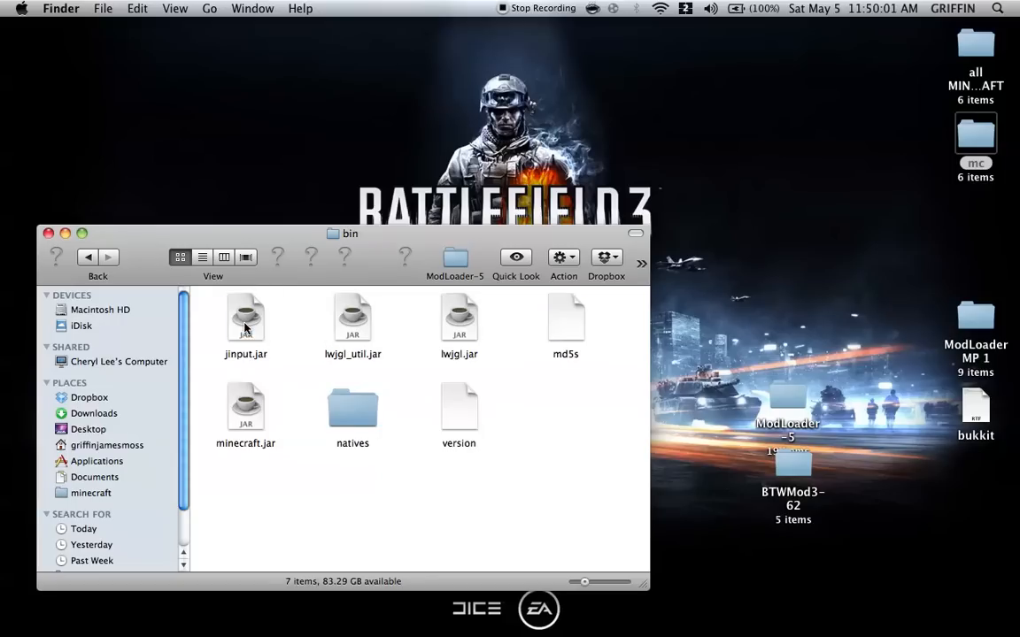
pyautogui.rightClick(244, 410)
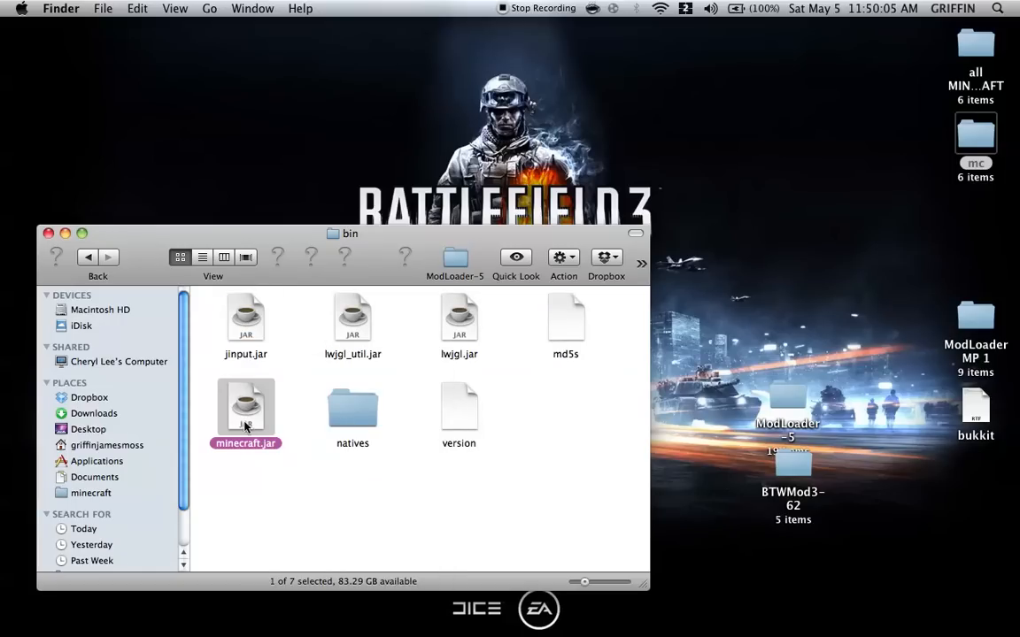
pyautogui.rightClick(244, 411)
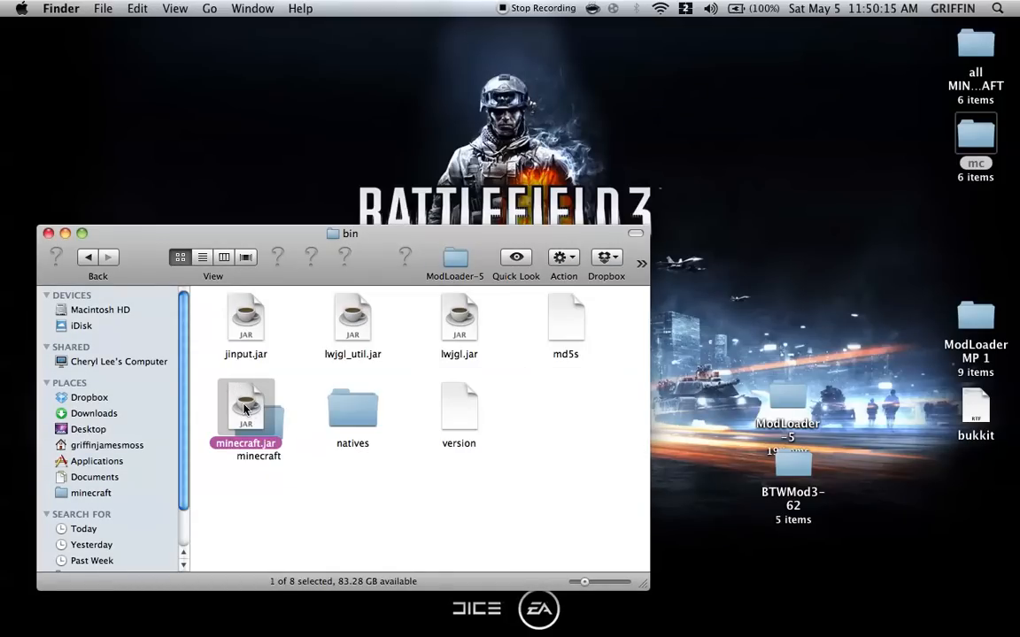
# Step: Trash the original minecraft.jar and rename the extracted folder to minecraft.jar
pyautogui.rightClick(244, 408)
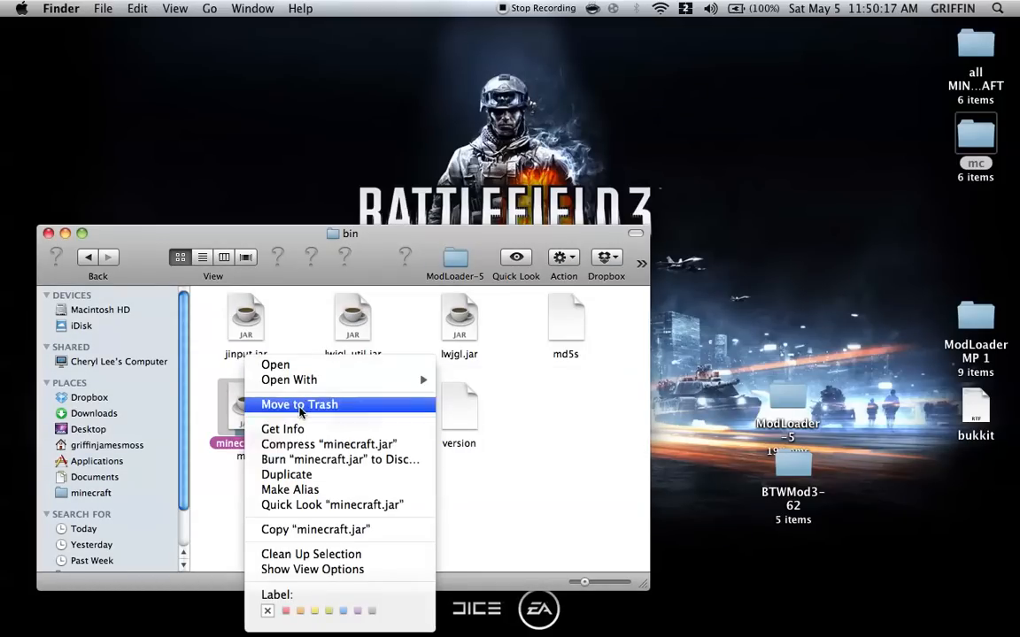
pyautogui.click(299, 404)
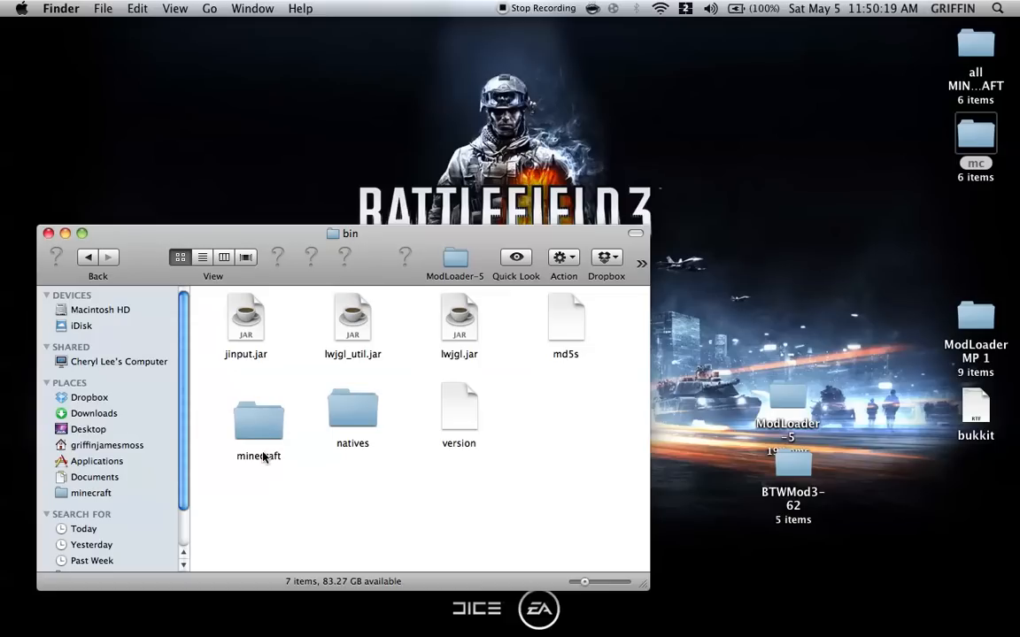
pyautogui.click(259, 425)
pyautogui.write('.jar')
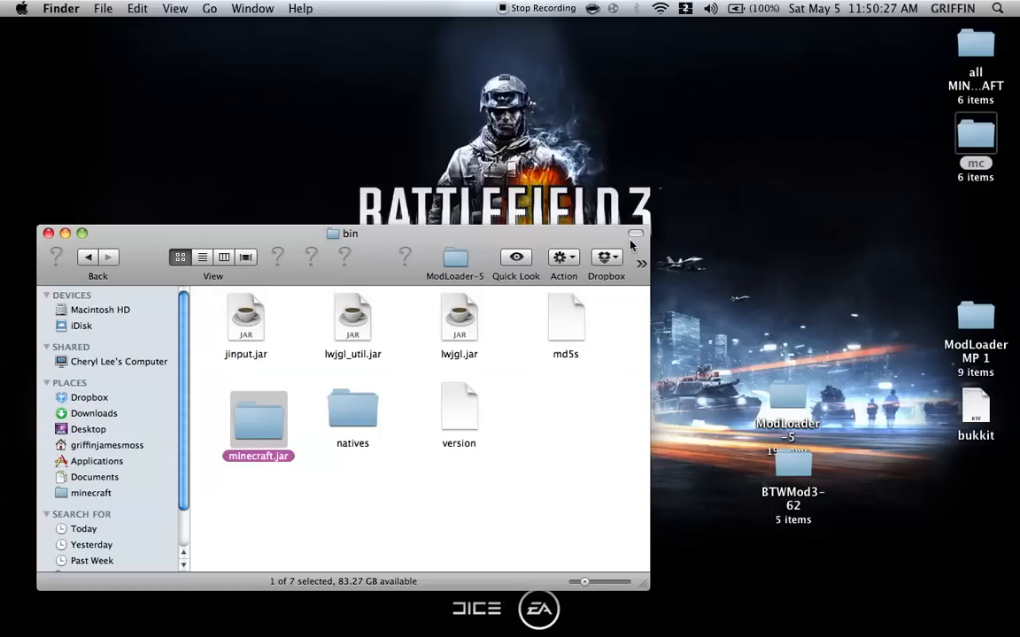
# Step: Delete the META-INF folder from inside the extracted minecraft.jar folder
pyautogui.doubleClick(258, 416)
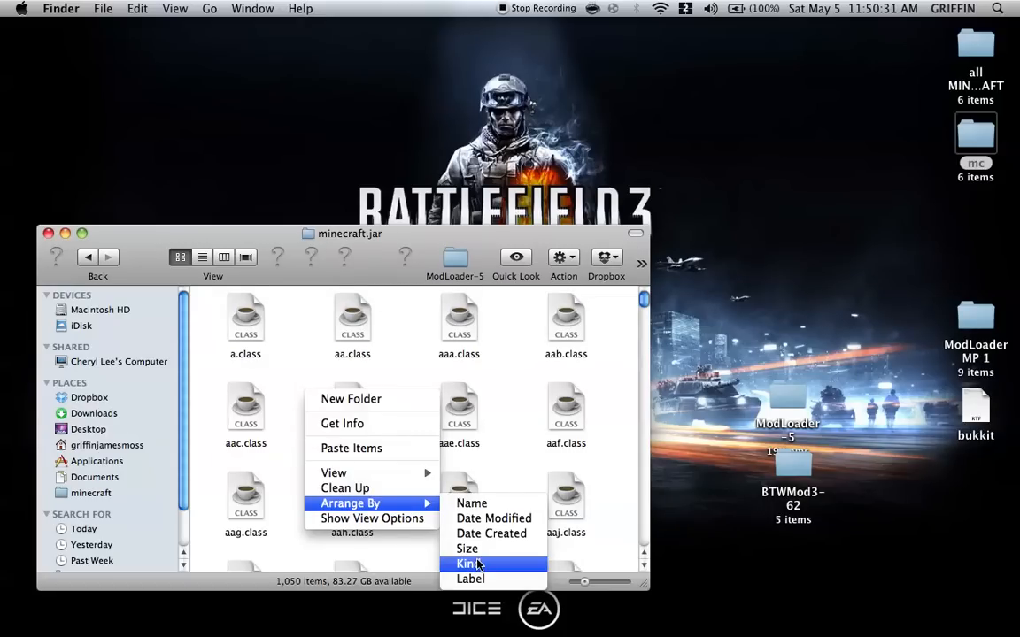
pyautogui.click(466, 563)
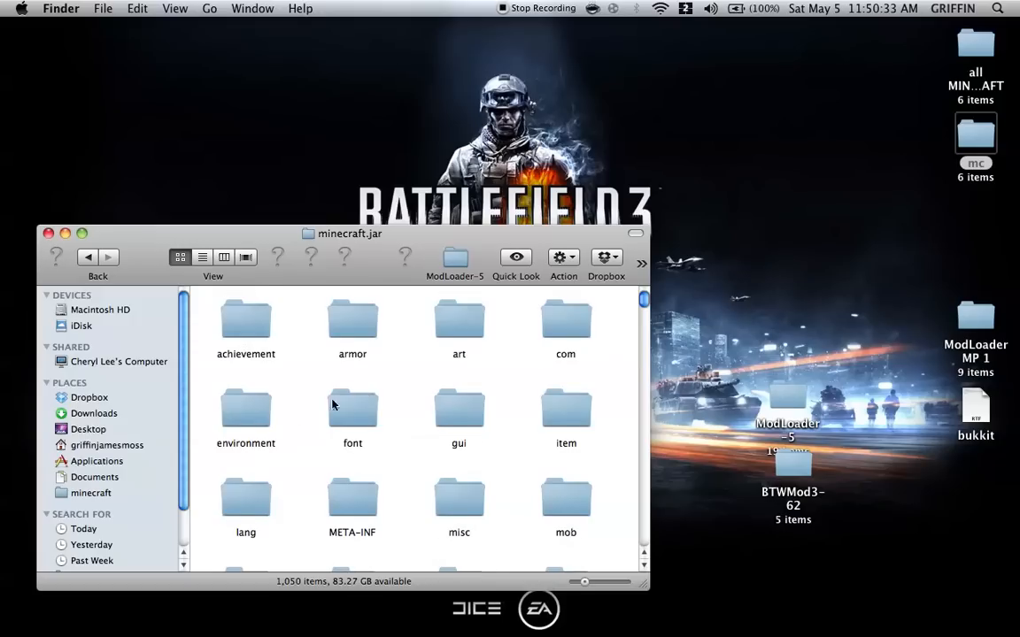
pyautogui.scroll(-3)
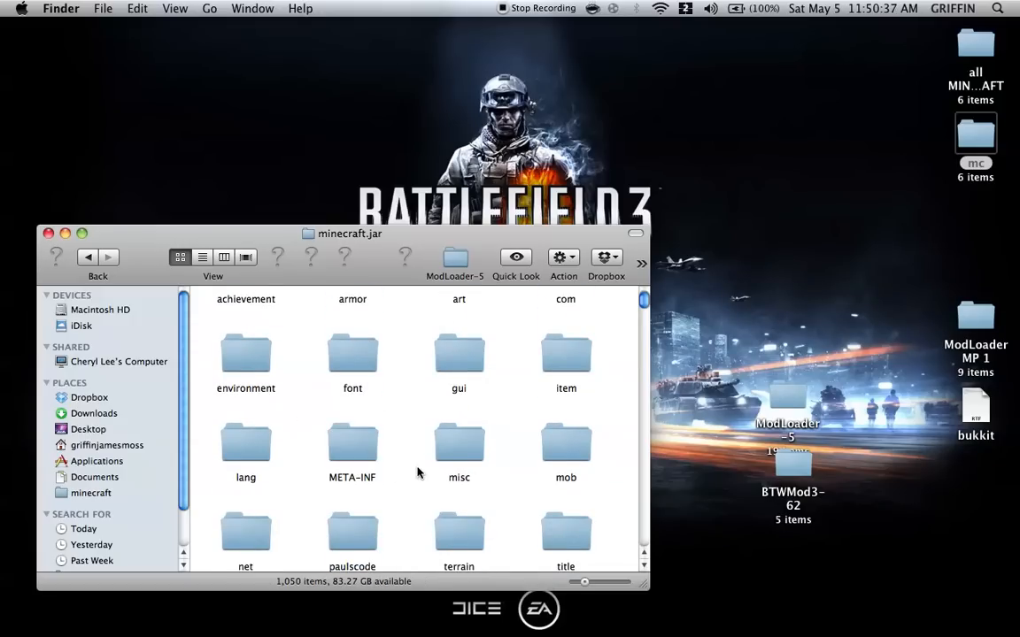
# Step: Clean Up the remaining icons into a grid and select the ModLoader-5 folder
pyautogui.rightClick(352, 443)
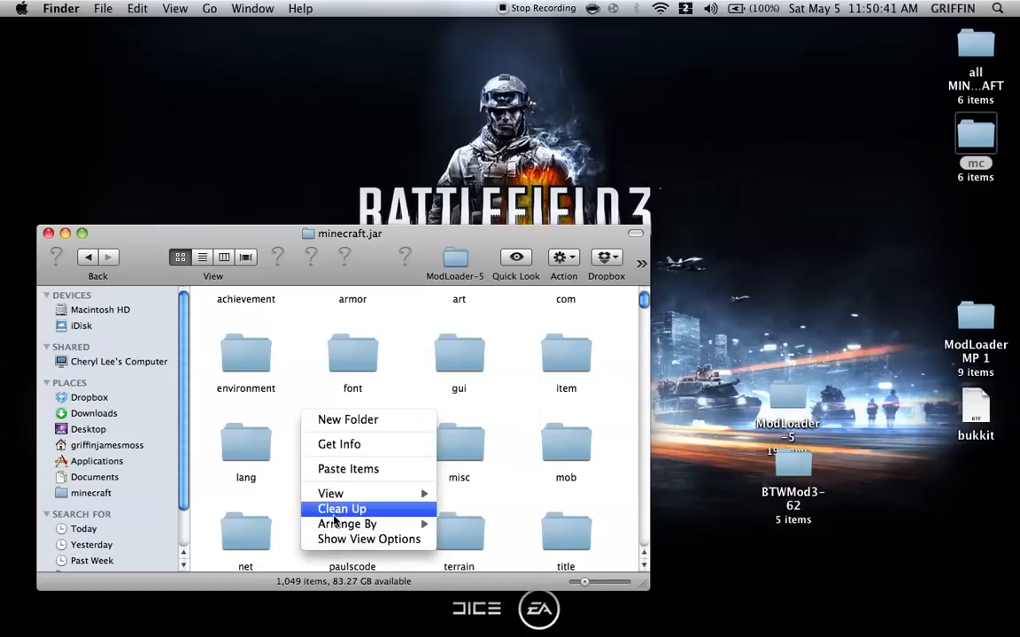
pyautogui.click(342, 510)
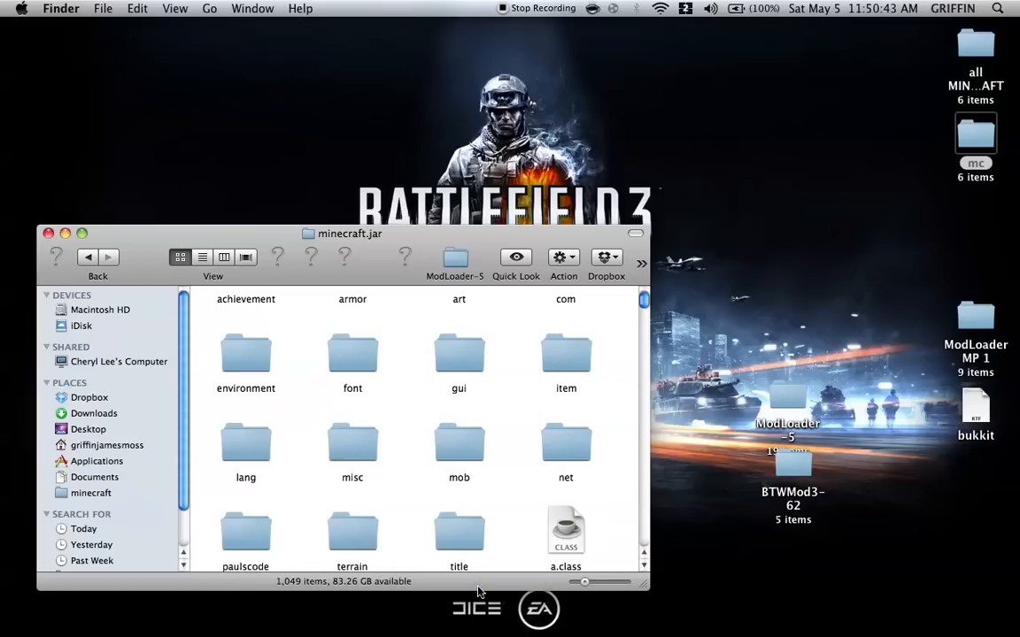
pyautogui.click(786, 398)
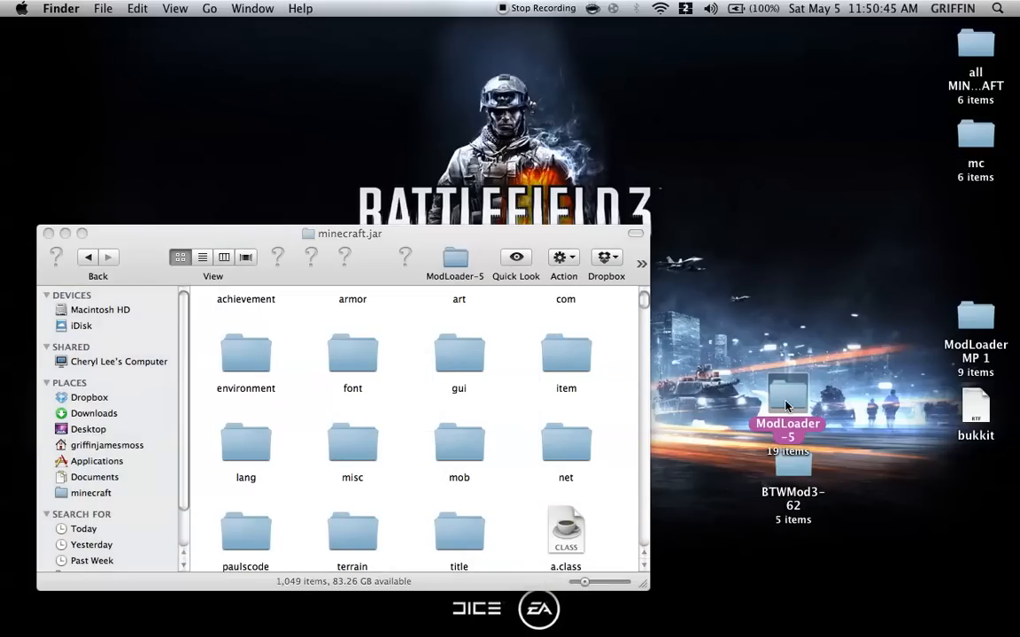
# Step: Move all ModLoader-5 class files into minecraft.jar, replacing existing copies
pyautogui.doubleClick(786, 399)
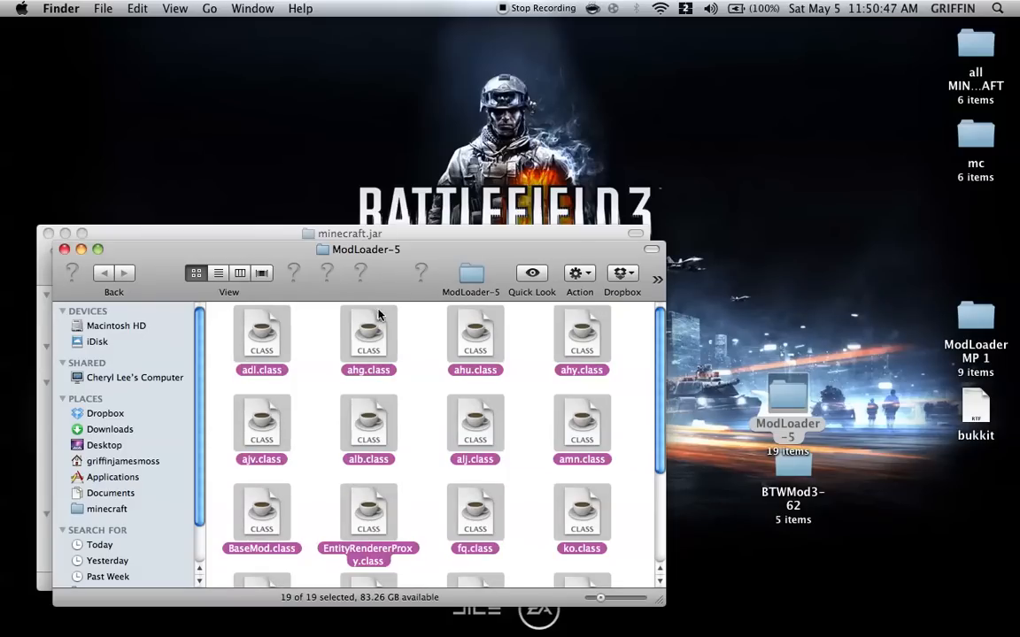
pyautogui.click(97, 257)
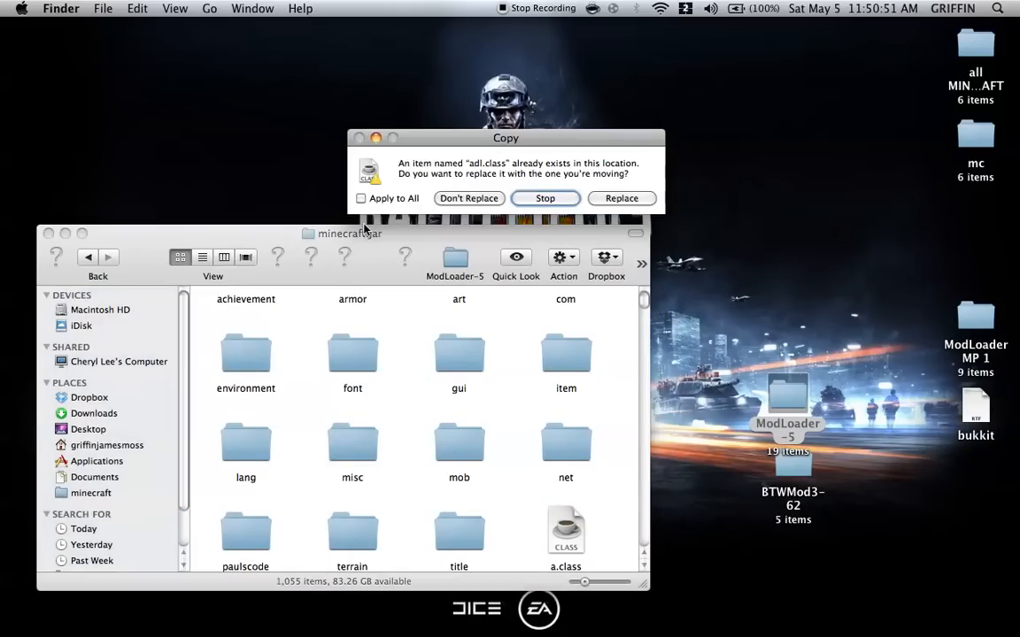
pyautogui.click(362, 198)
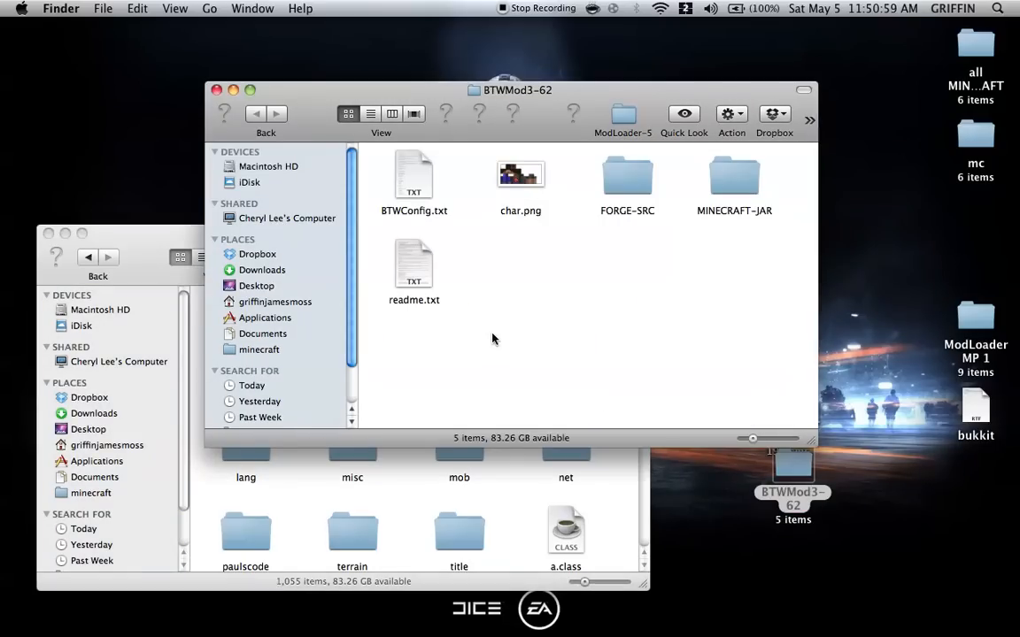
# Step: Move everything from BTWMod3-62's MINECRAFT-JAR folder into minecraft.jar, replacing duplicates for all
pyautogui.doubleClick(733, 175)
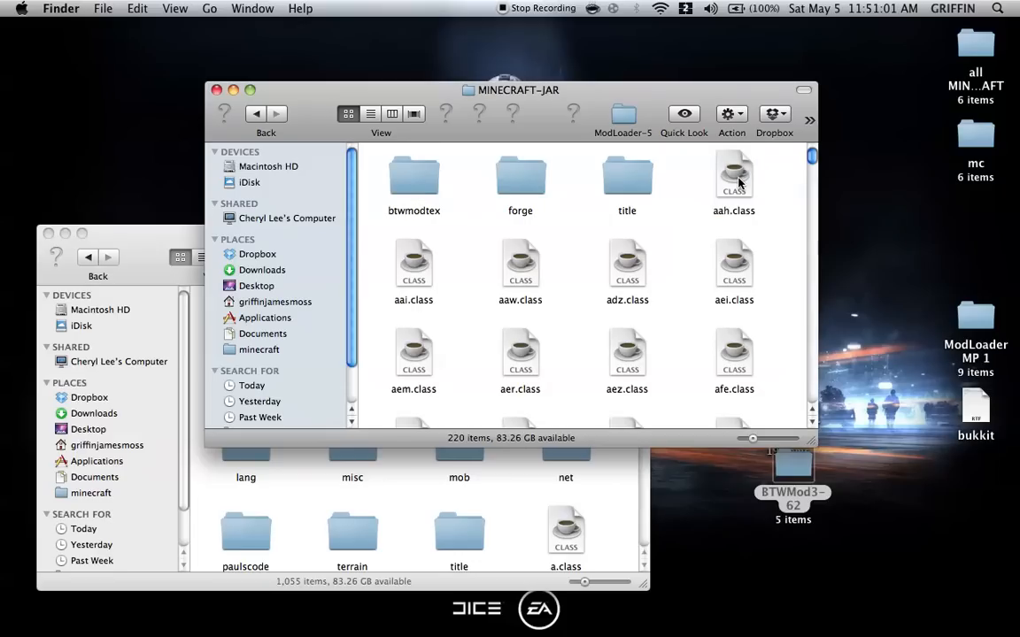
pyautogui.moveTo(574, 199)
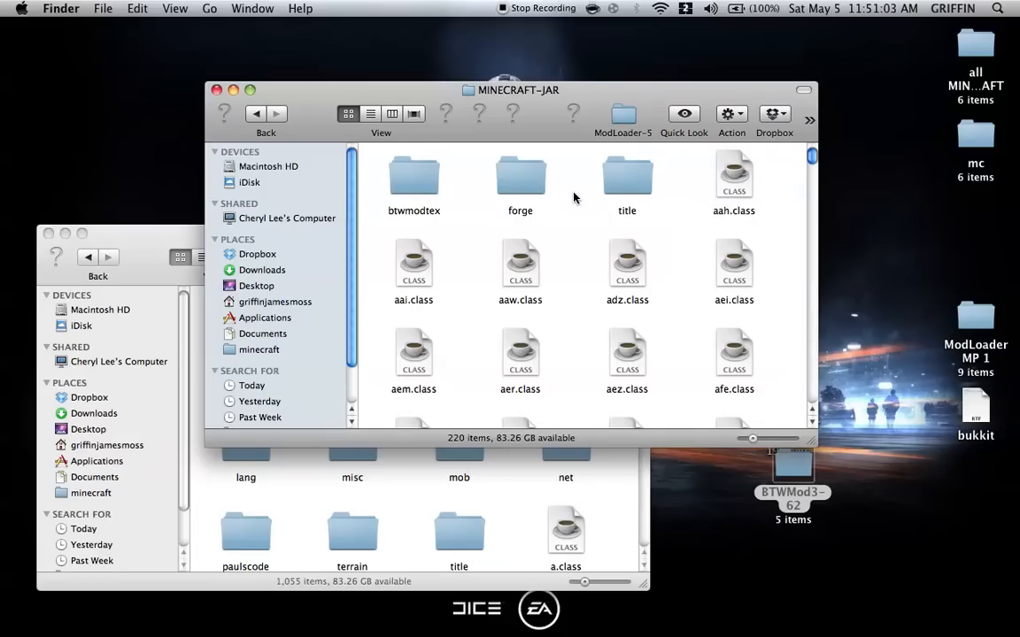
pyautogui.press('cmd+a')
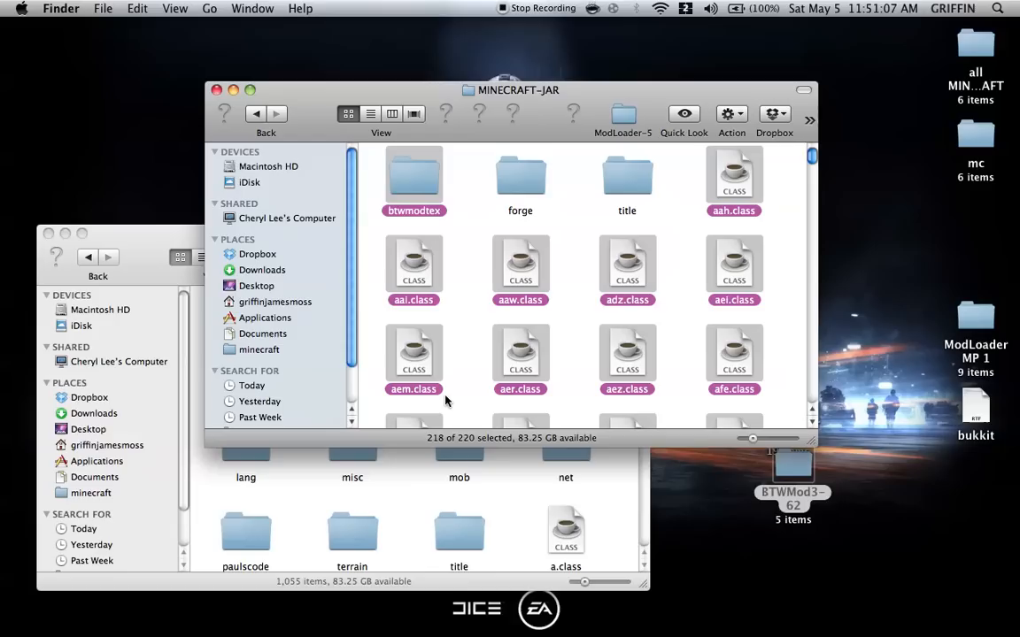
pyautogui.moveTo(418, 496)
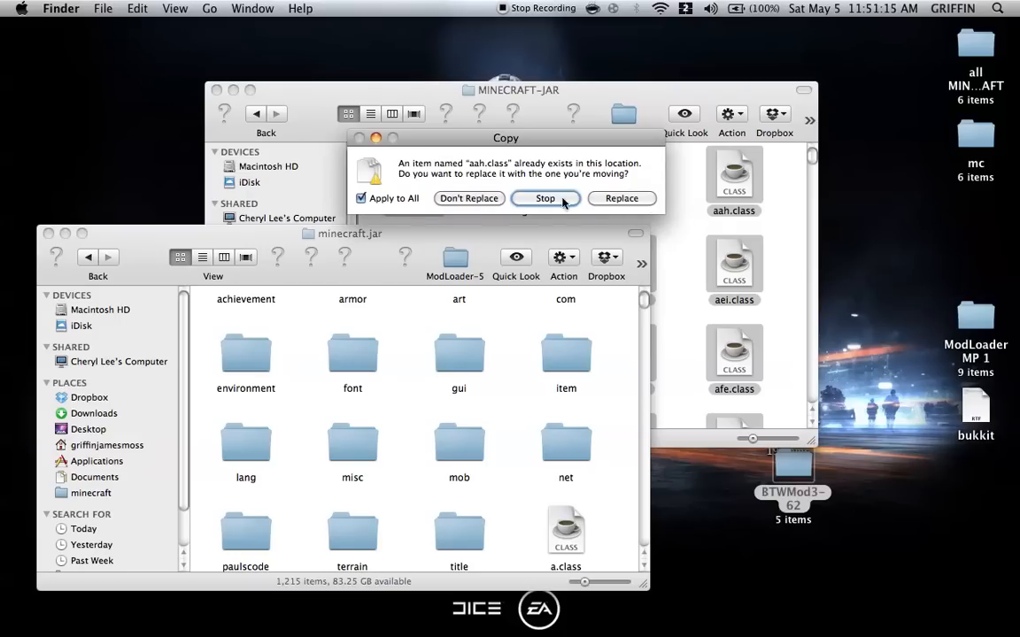
pyautogui.click(622, 198)
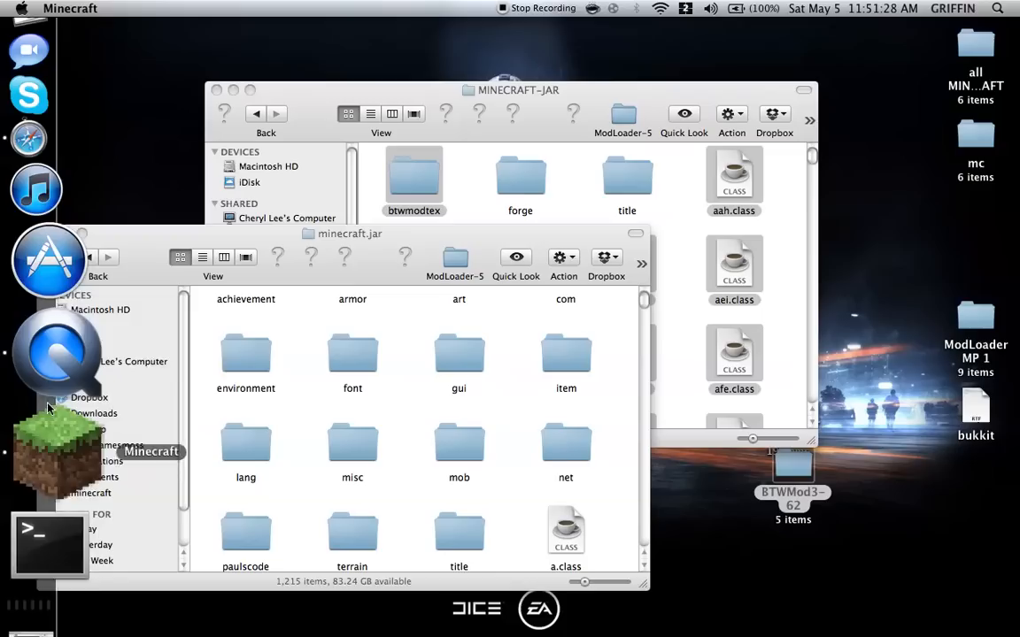
pyautogui.moveTo(57, 367)
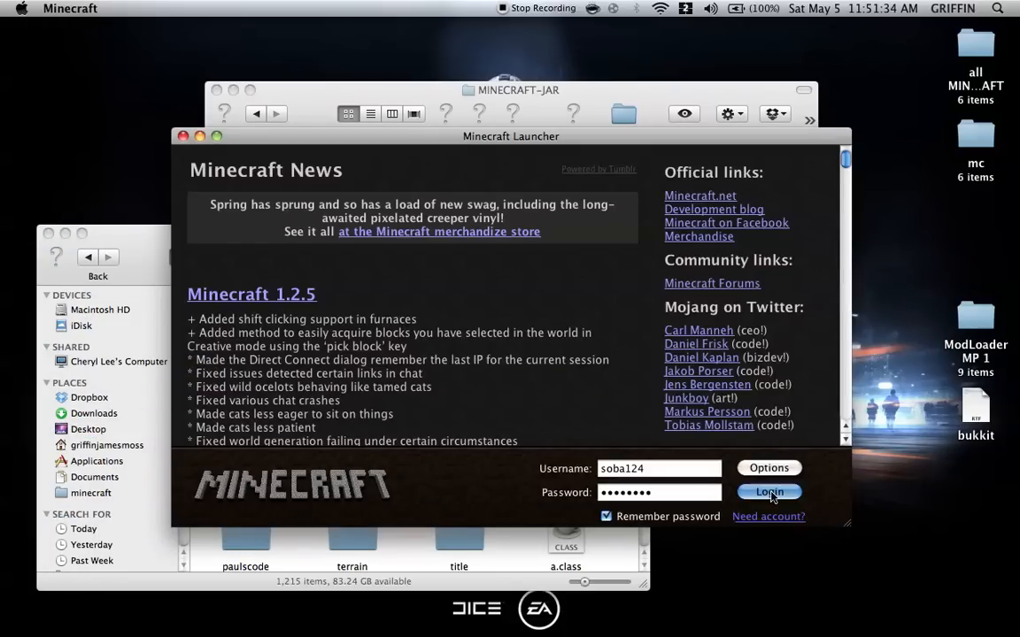
# Step: Log in through the Minecraft Launcher to test the modded game
pyautogui.click(768, 493)
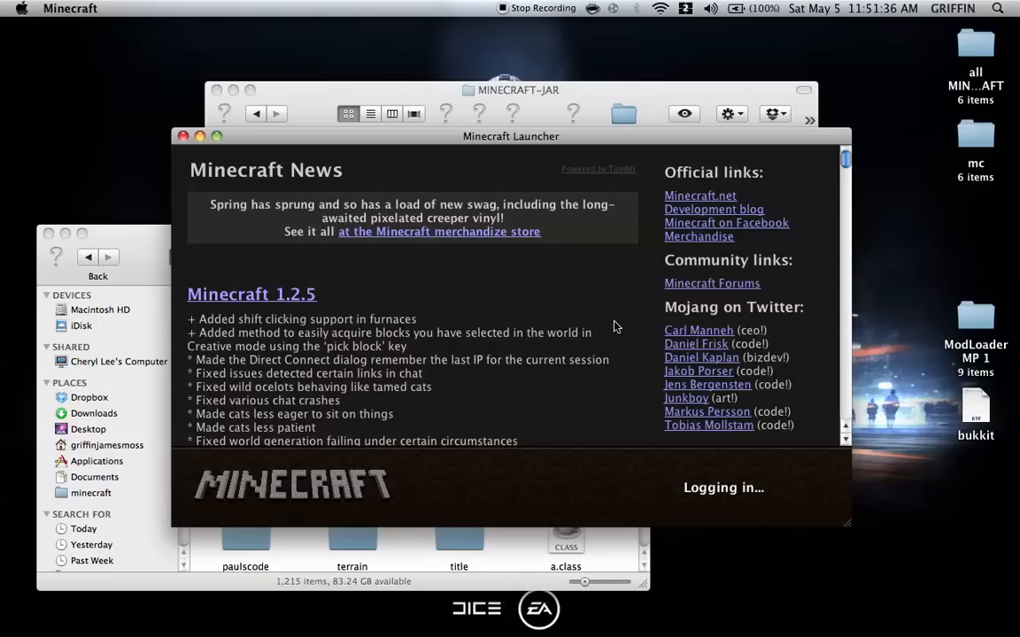
pyautogui.moveTo(549, 310)
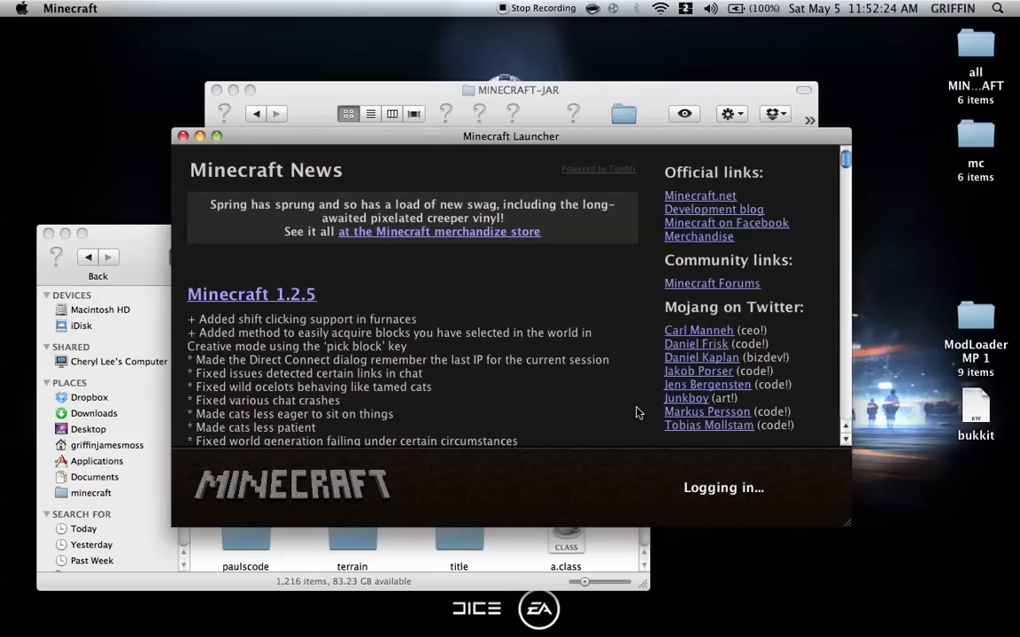
pyautogui.moveTo(598, 407)
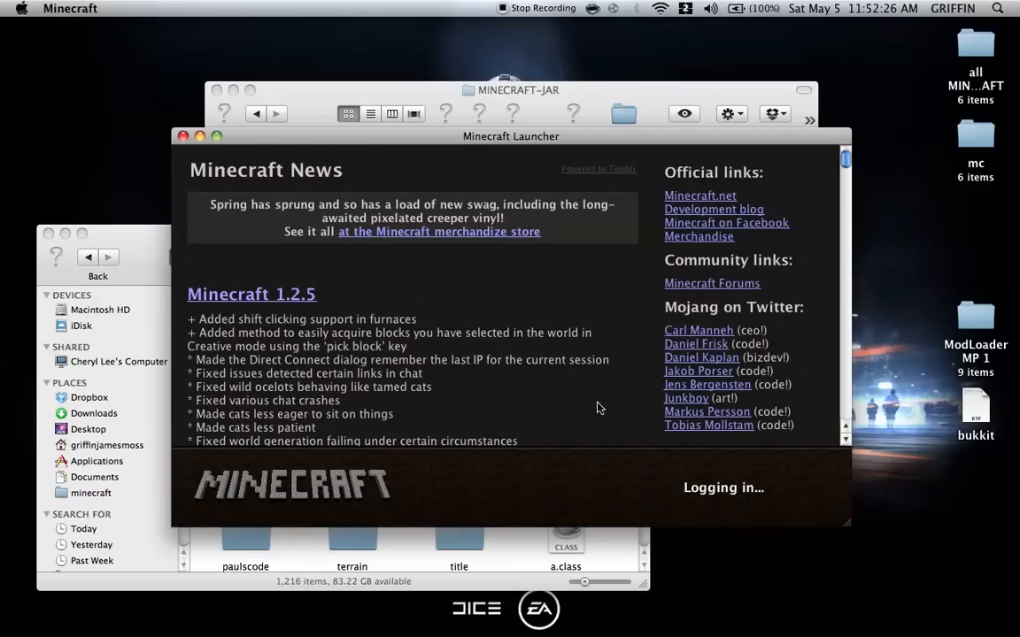